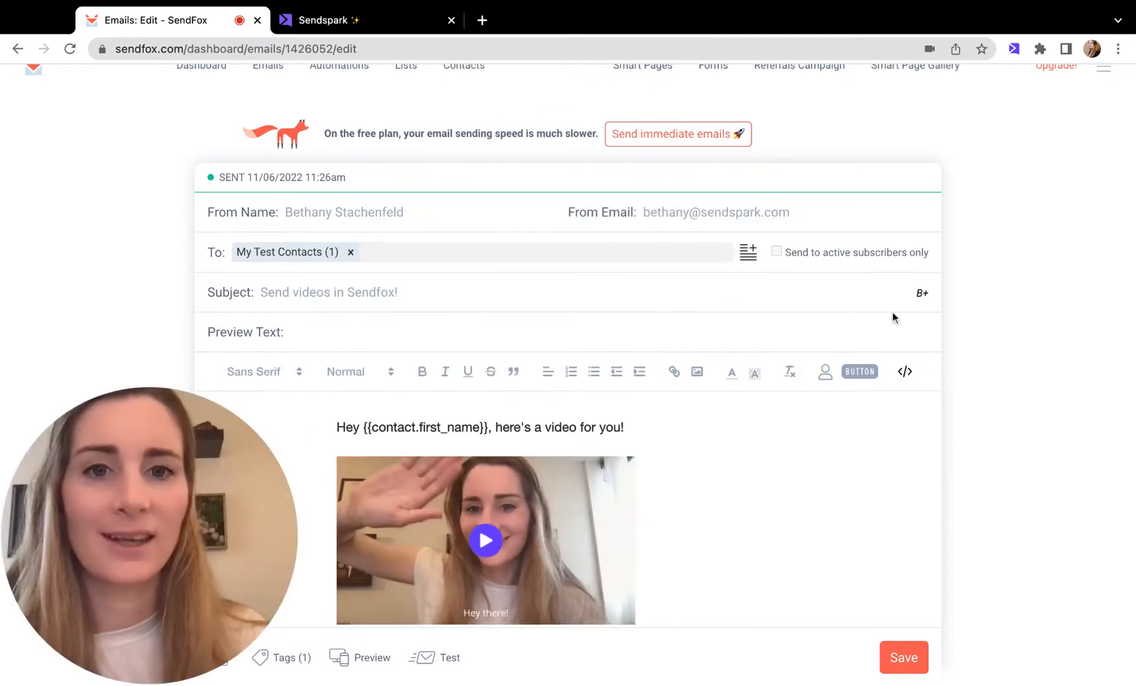
Step: Switch to the Sendspark video library listing recorded videos like 'Personalized video email'
{"action": "scroll", "scroll_direction": "down", "scroll_amount": 3}
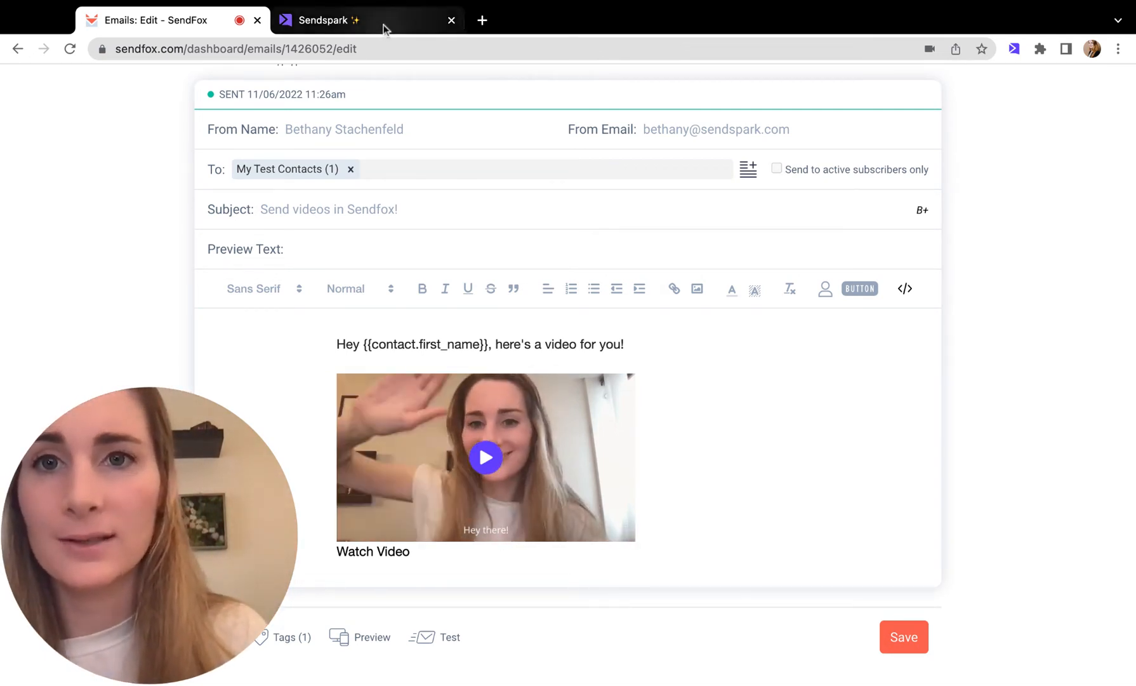
{"action": "left_click", "coordinate": [368, 19]}
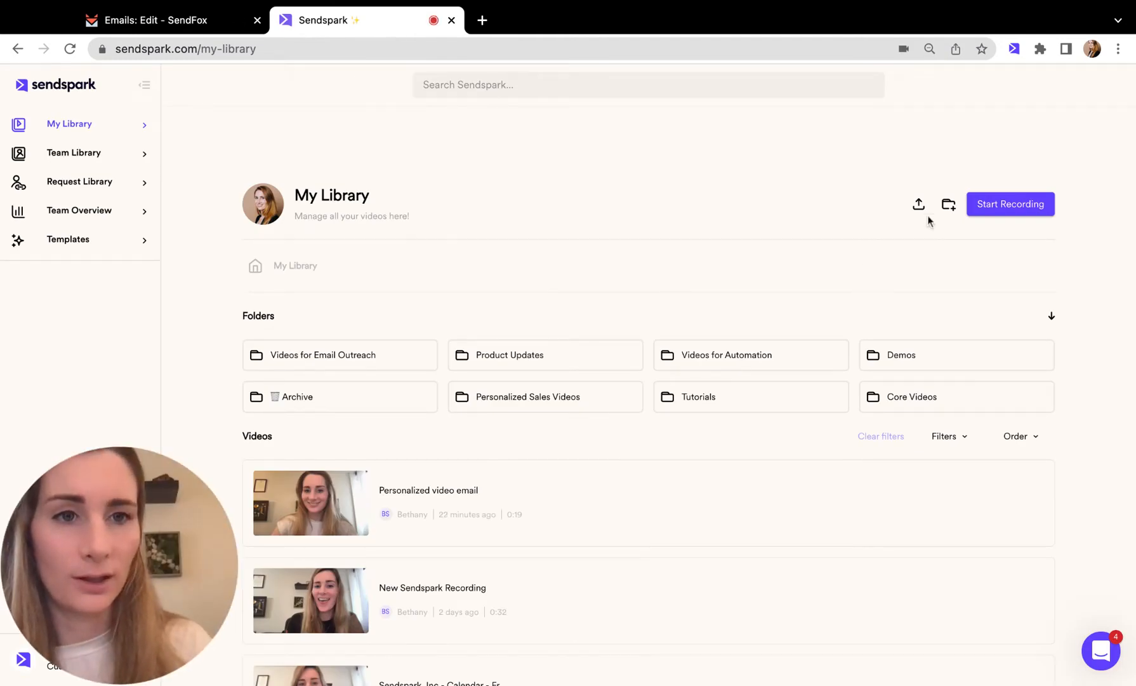
{"action": "mouse_move", "coordinate": [918, 206]}
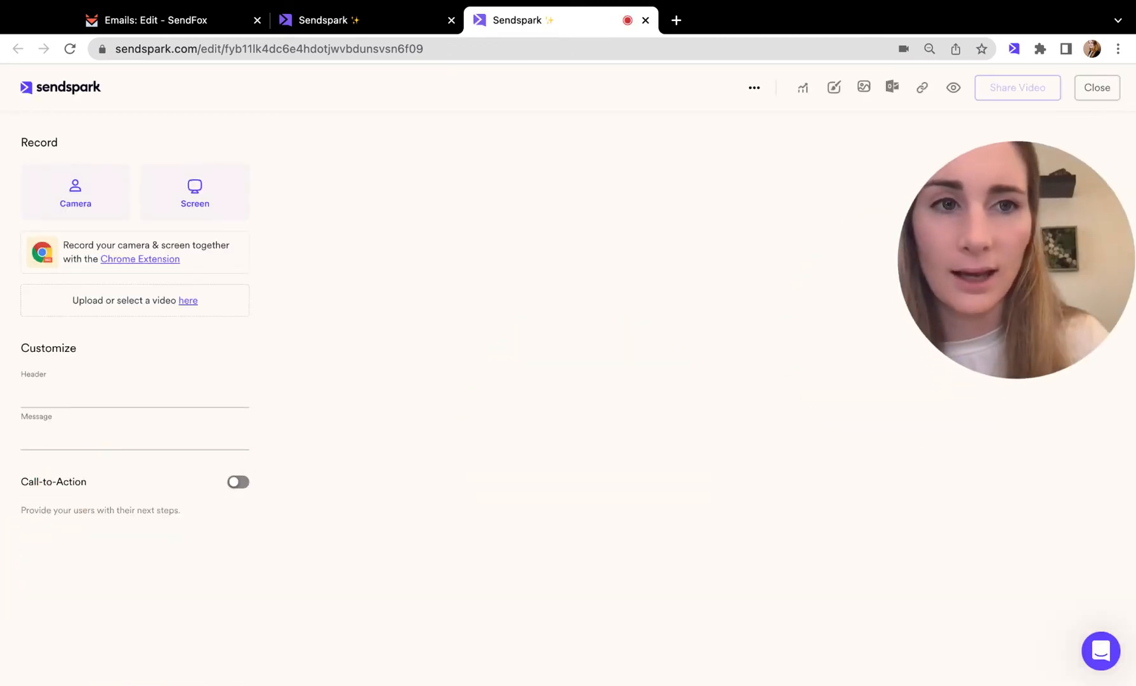
Step: Review the header's firstname merge tag with 'there' fallback and the Message field's Personalize tag
{"action": "left_click", "coordinate": [134, 393]}
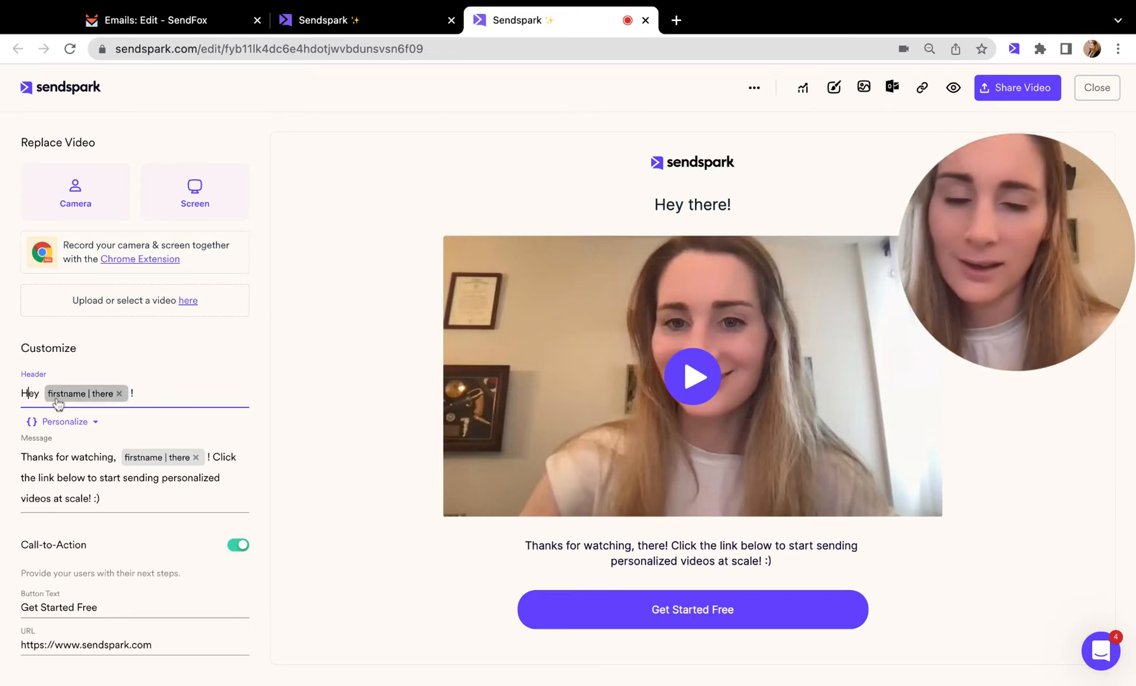
{"action": "left_click", "coordinate": [80, 393]}
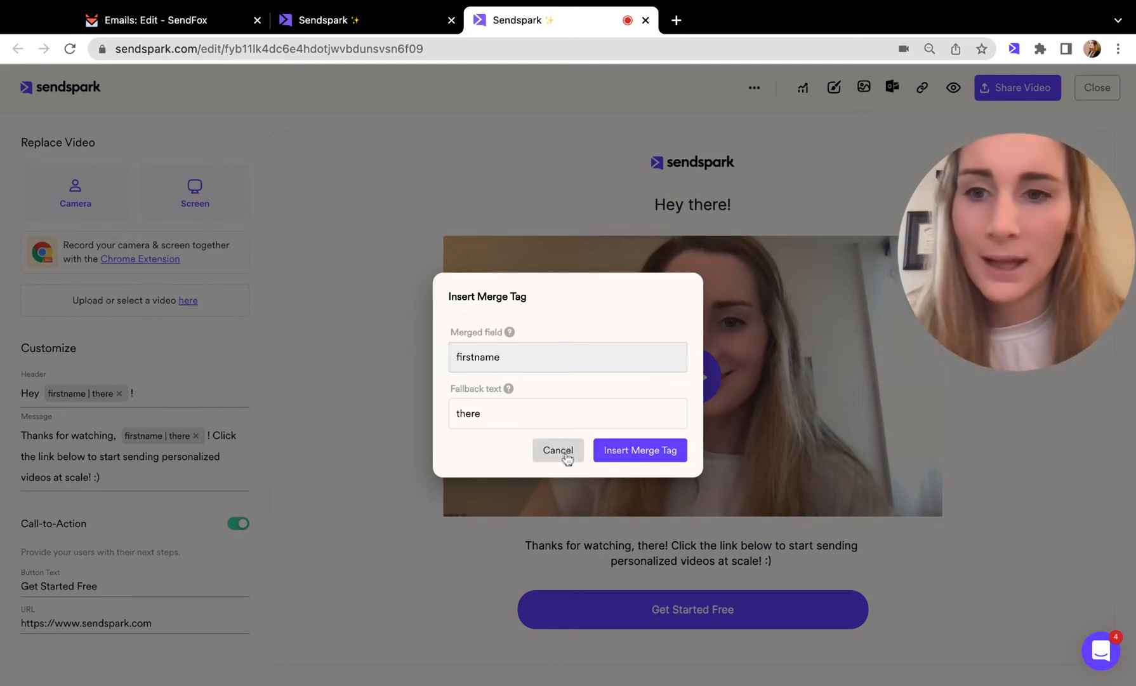
{"action": "left_click", "coordinate": [558, 450]}
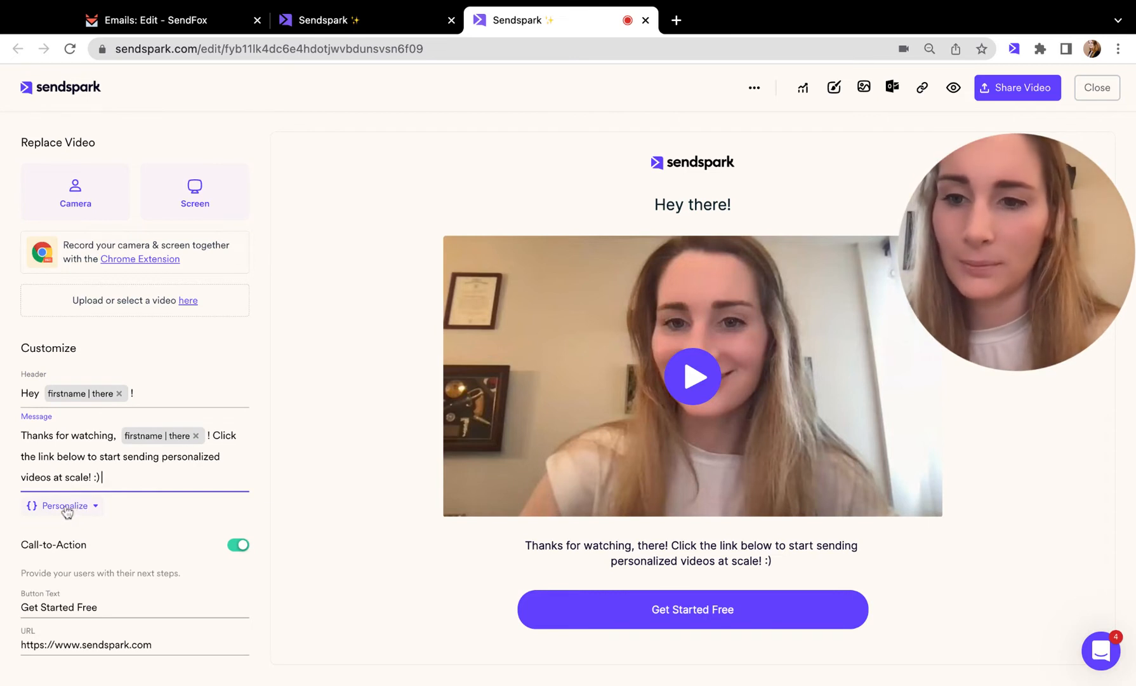
{"action": "left_click", "coordinate": [65, 505]}
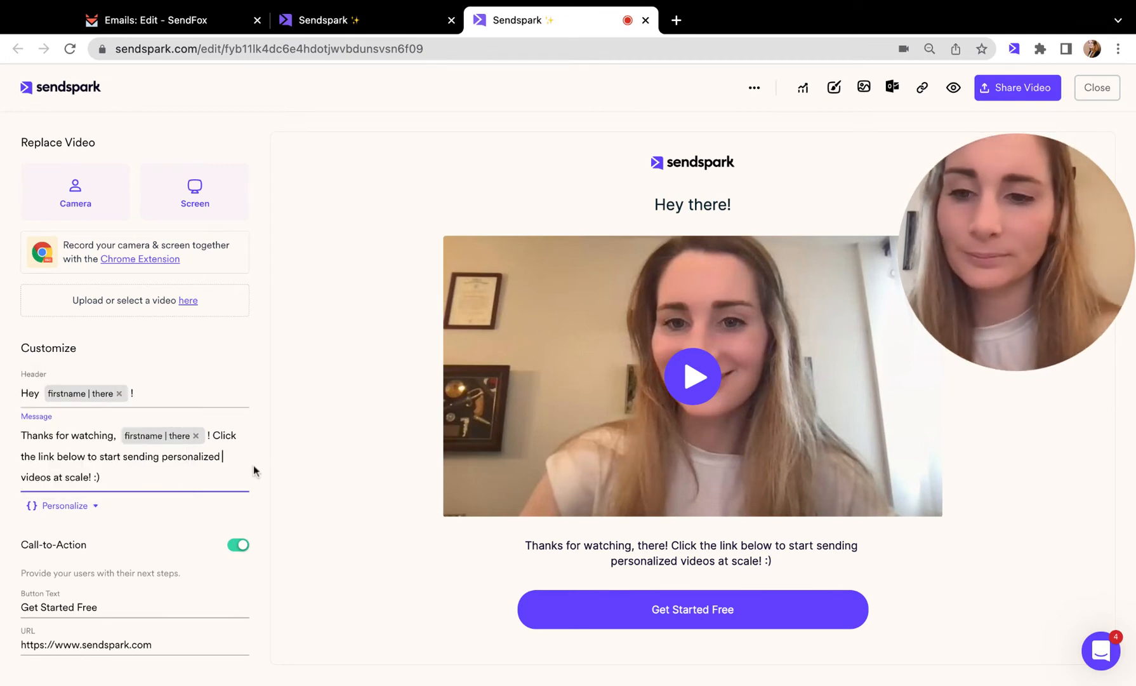
{"action": "mouse_move", "coordinate": [831, 240]}
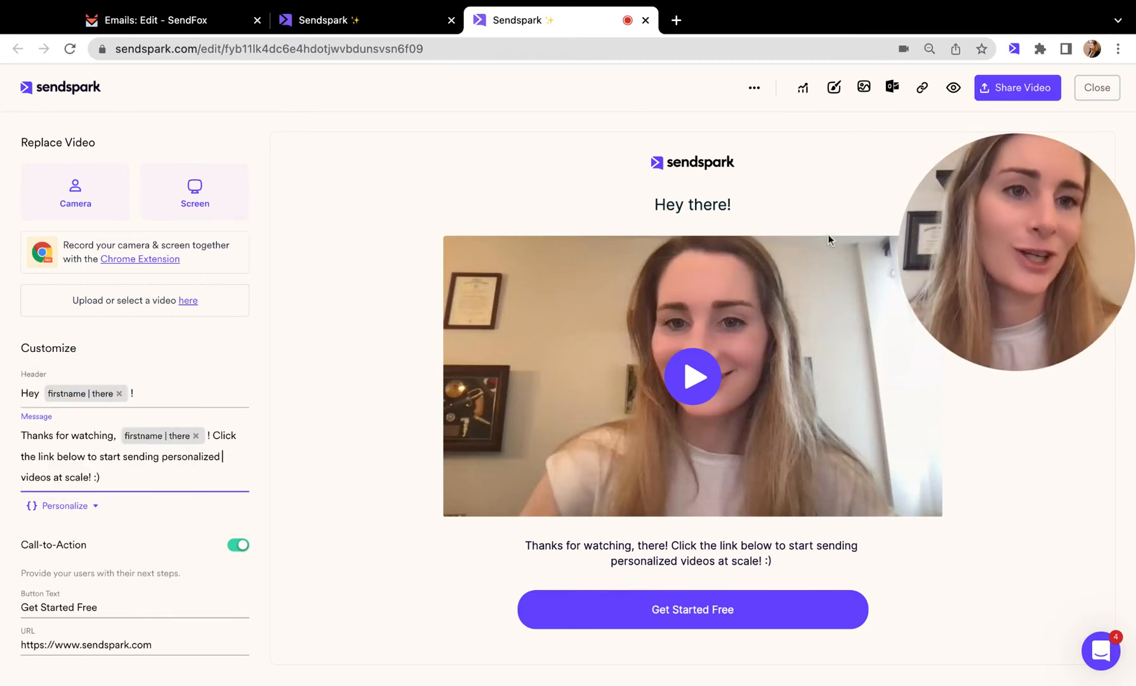
Step: Copy the video's SendFox code from Share with Personalization and view the shortcut integrations
{"action": "left_click", "coordinate": [1017, 88]}
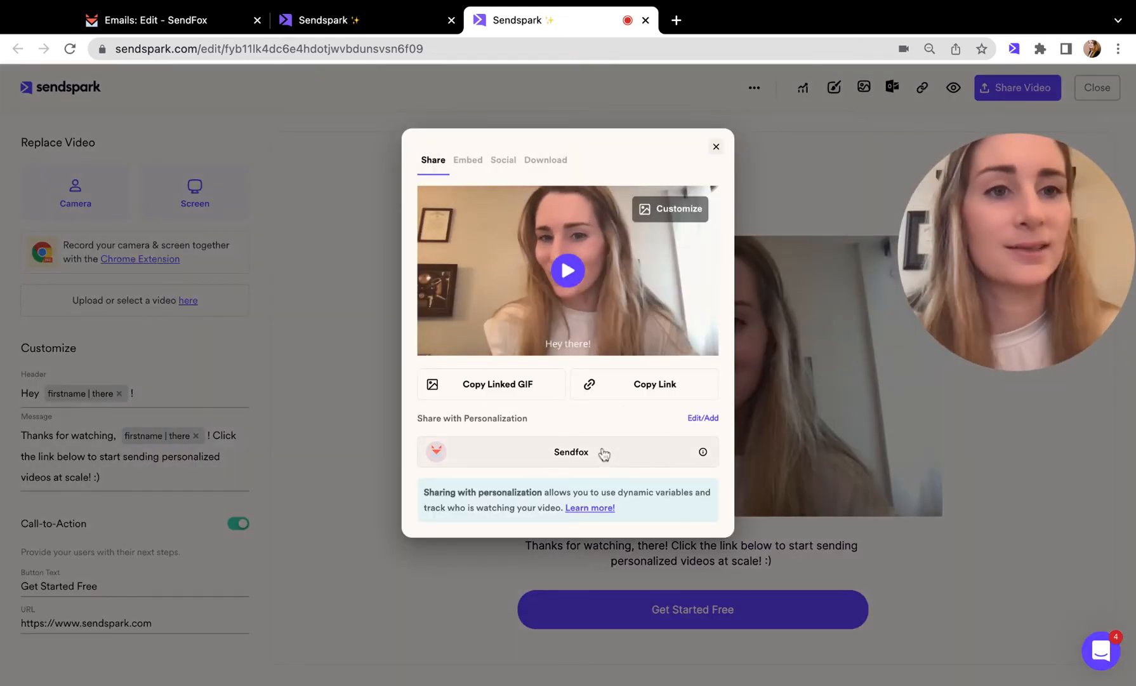
{"action": "left_click", "coordinate": [570, 453]}
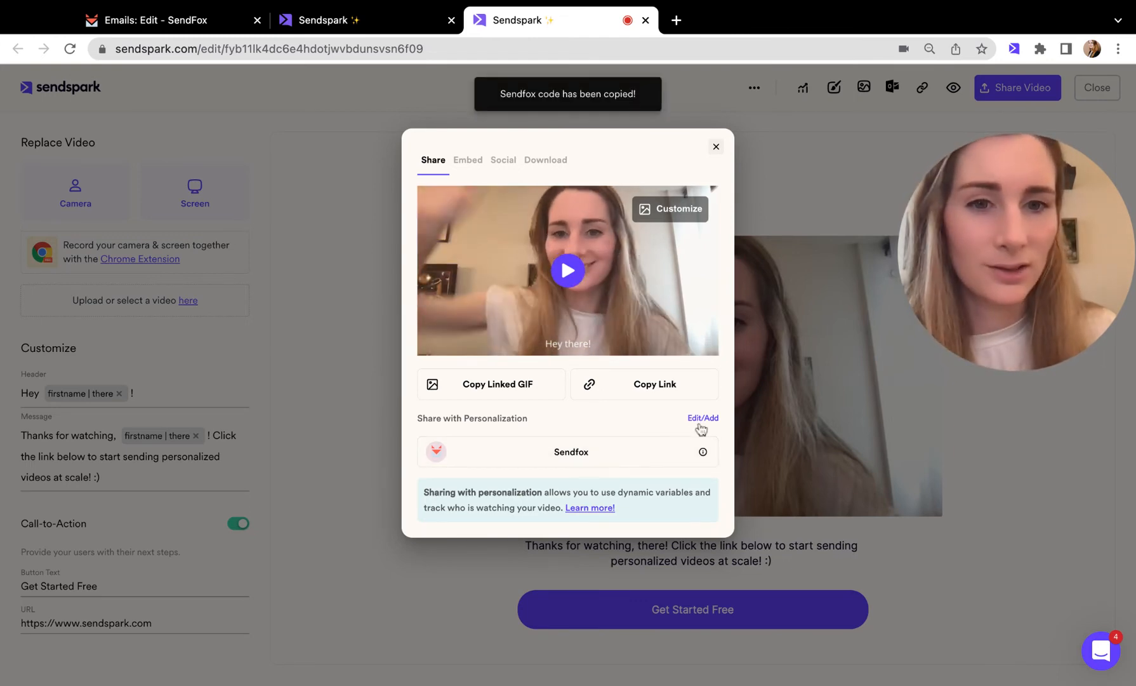
{"action": "left_click", "coordinate": [702, 418]}
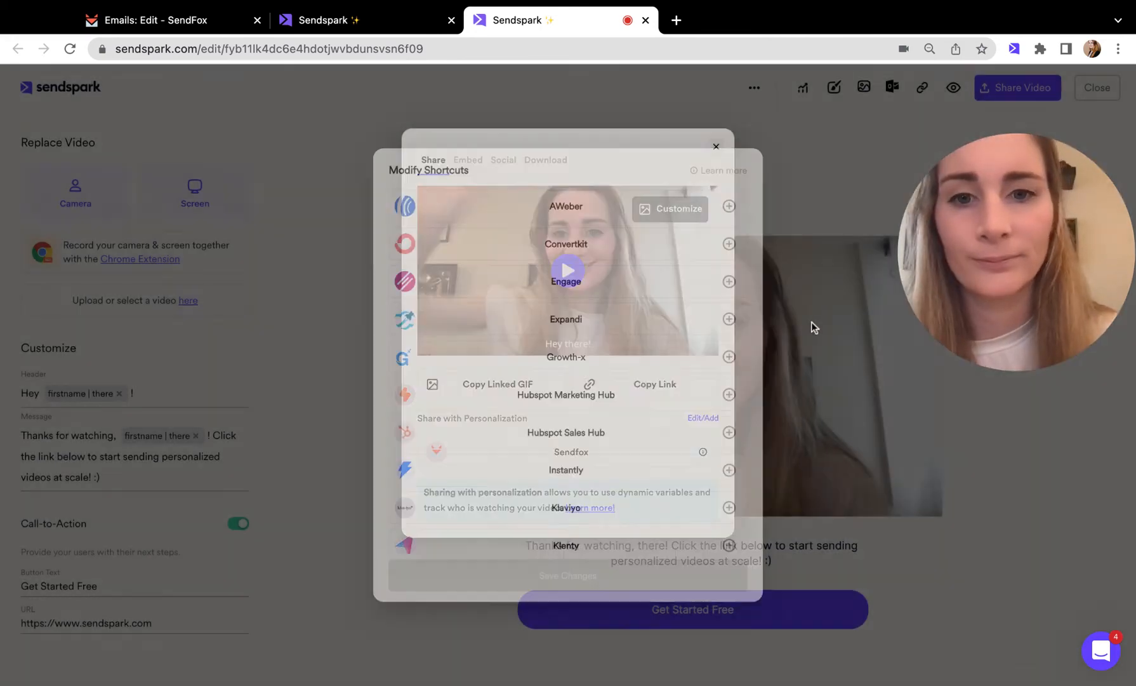
Step: Close the integrations list and return to the SendFox email draft
{"action": "left_click", "coordinate": [569, 452]}
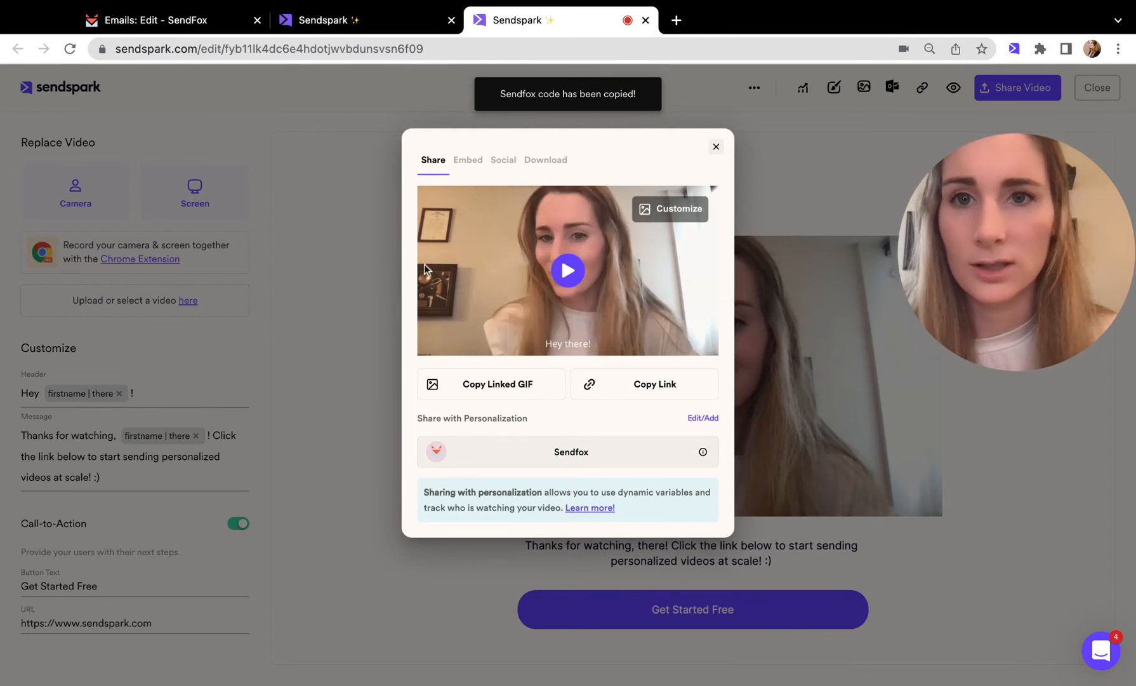
{"action": "left_click", "coordinate": [160, 20]}
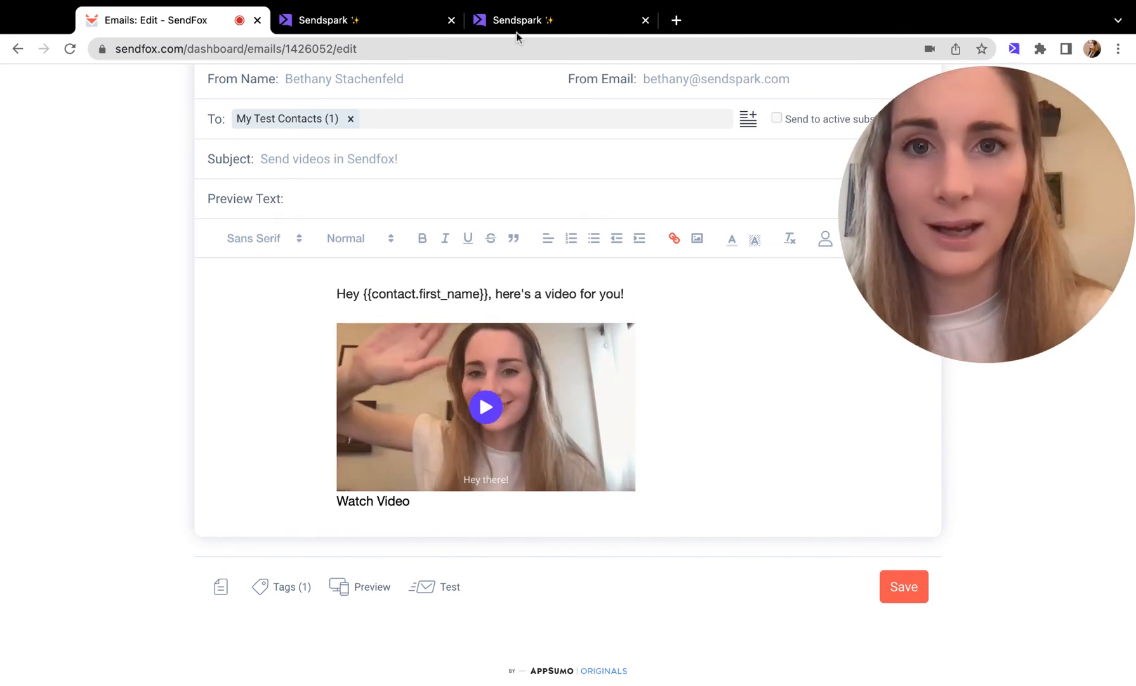
Step: Return to Sendspark's share options and bring up Edit Thumbnail via Customize
{"action": "left_click", "coordinate": [340, 19]}
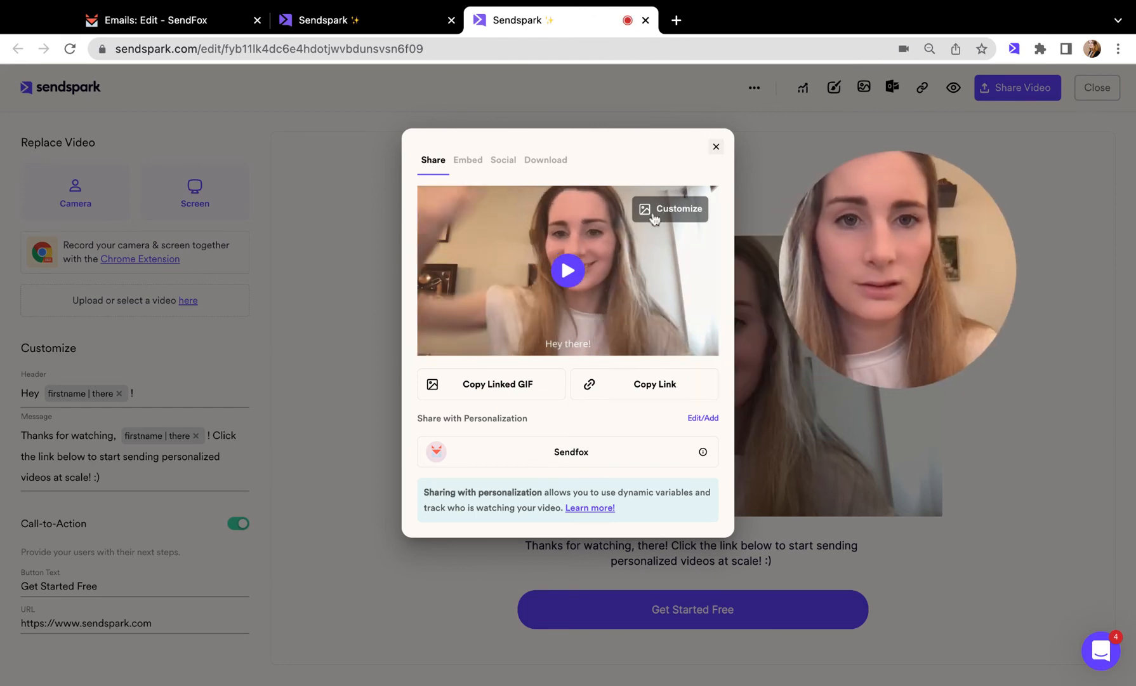
{"action": "left_click", "coordinate": [669, 208]}
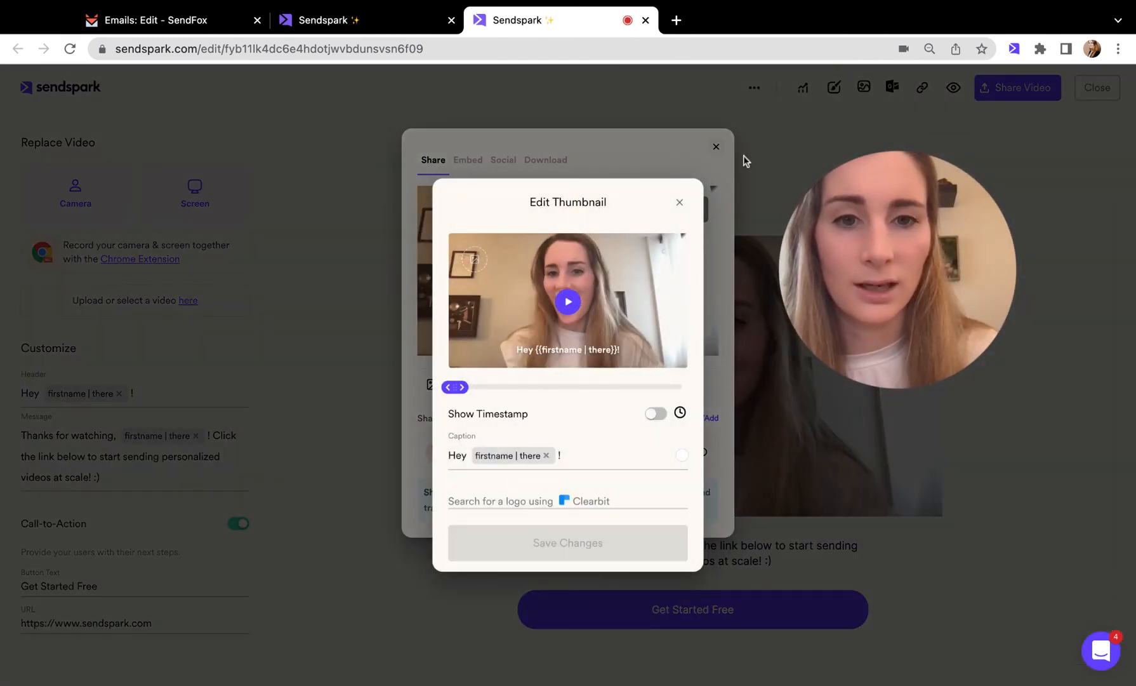